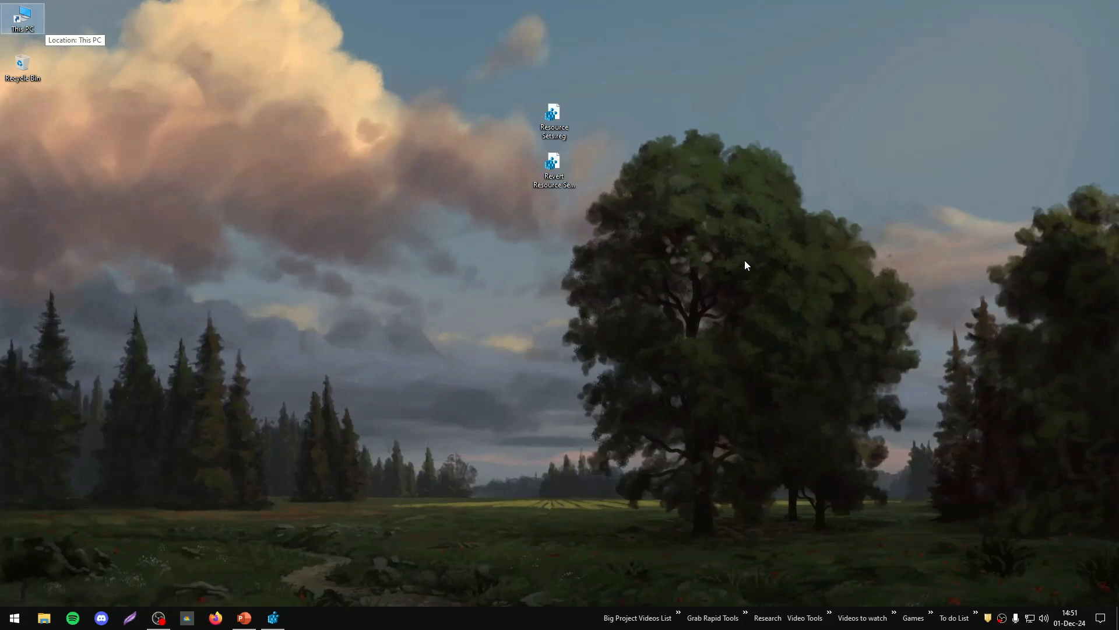
Open the Resource Sets.reg tweak file from the desktop in Notepad
double_click(554, 114)
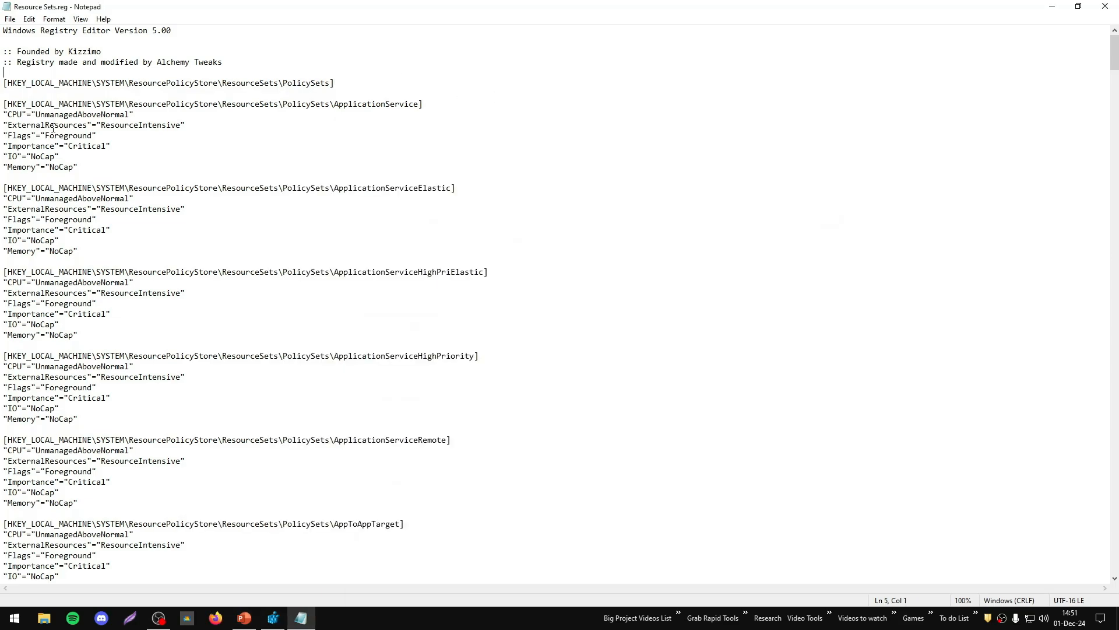
Review the ApplicationService value lines in the .reg file, then return to the desktop
double_click(140, 124)
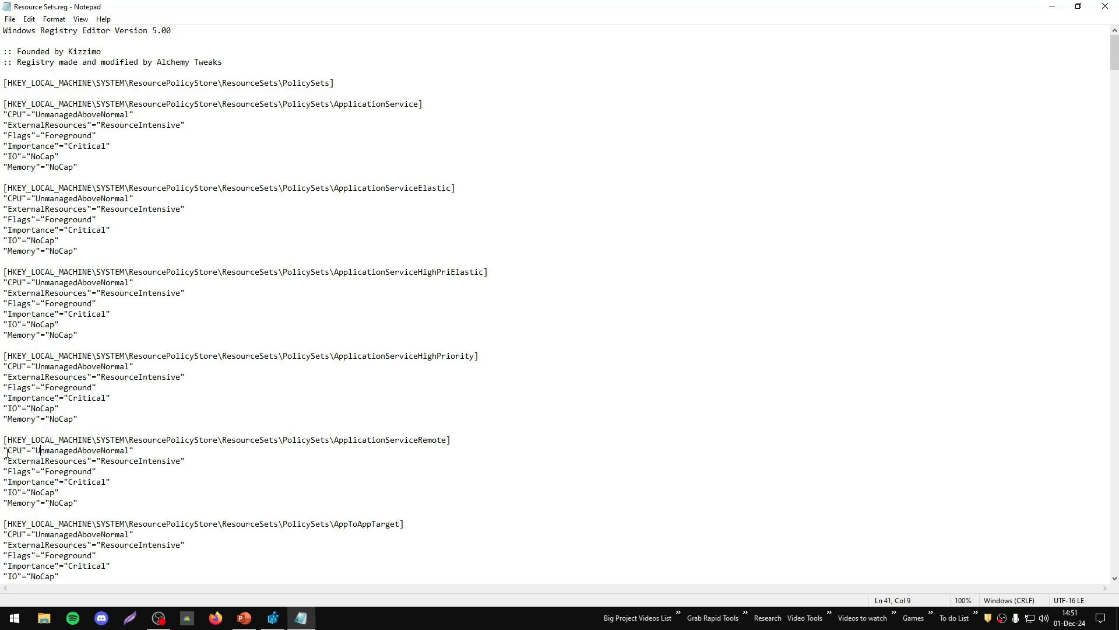
drag(5, 114, 59, 155)
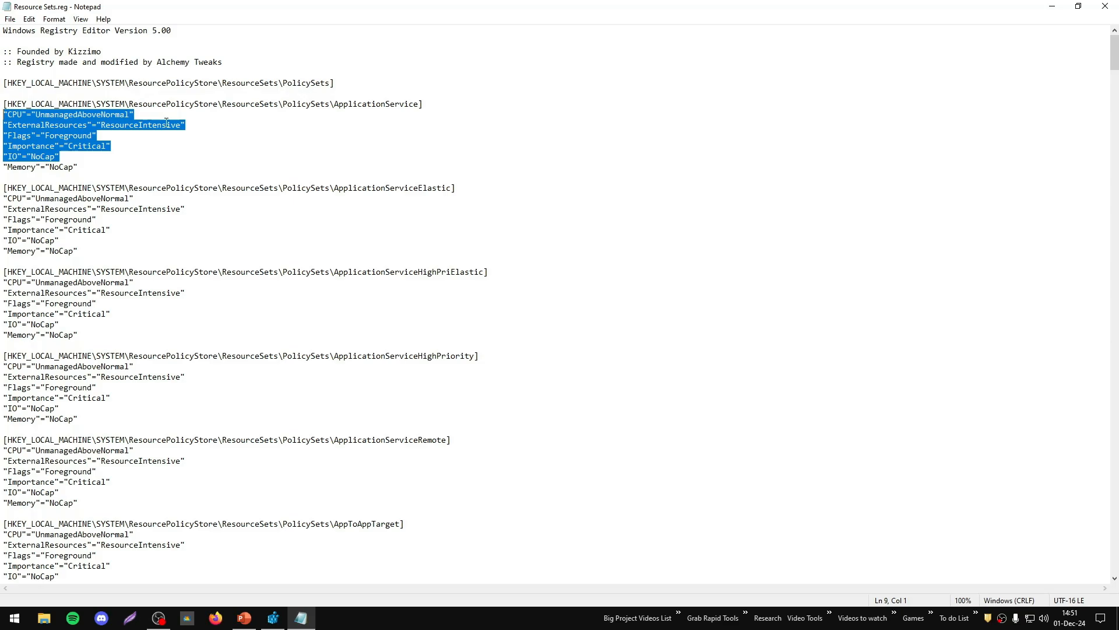
click(96, 135)
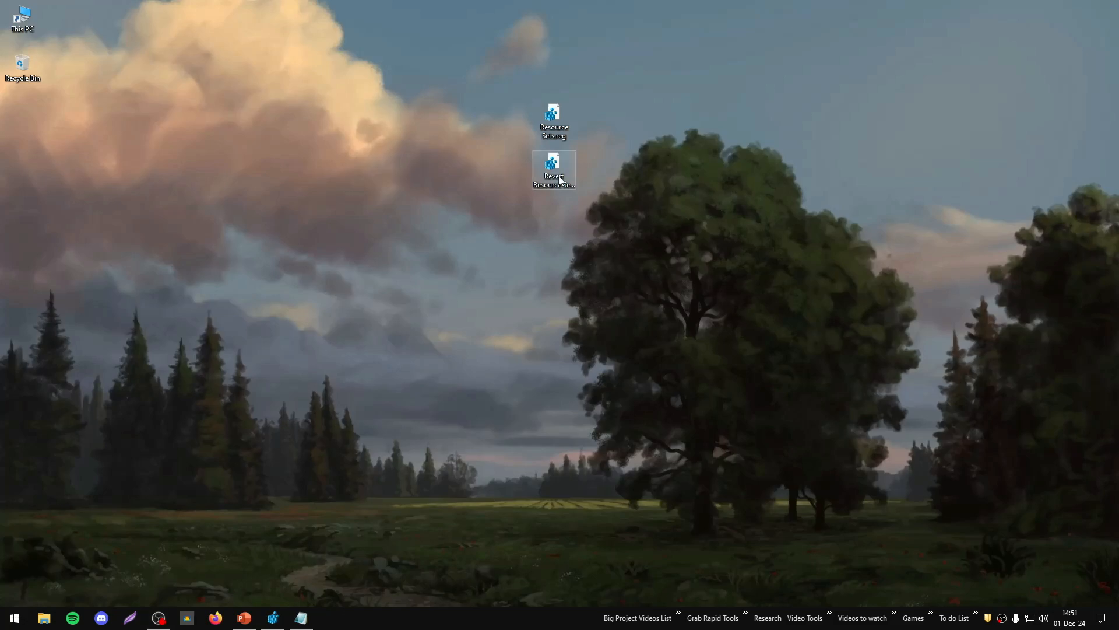
Open Revert Resource Sets.reg beside the tweak file for comparison with Registry Editor
double_click(554, 168)
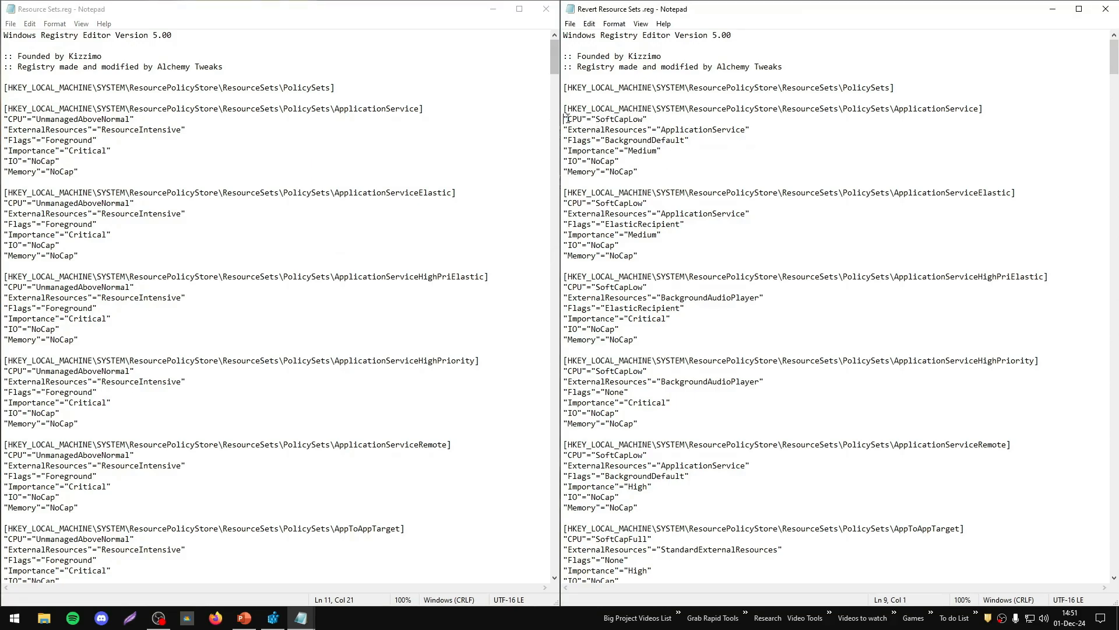
double_click(605, 118)
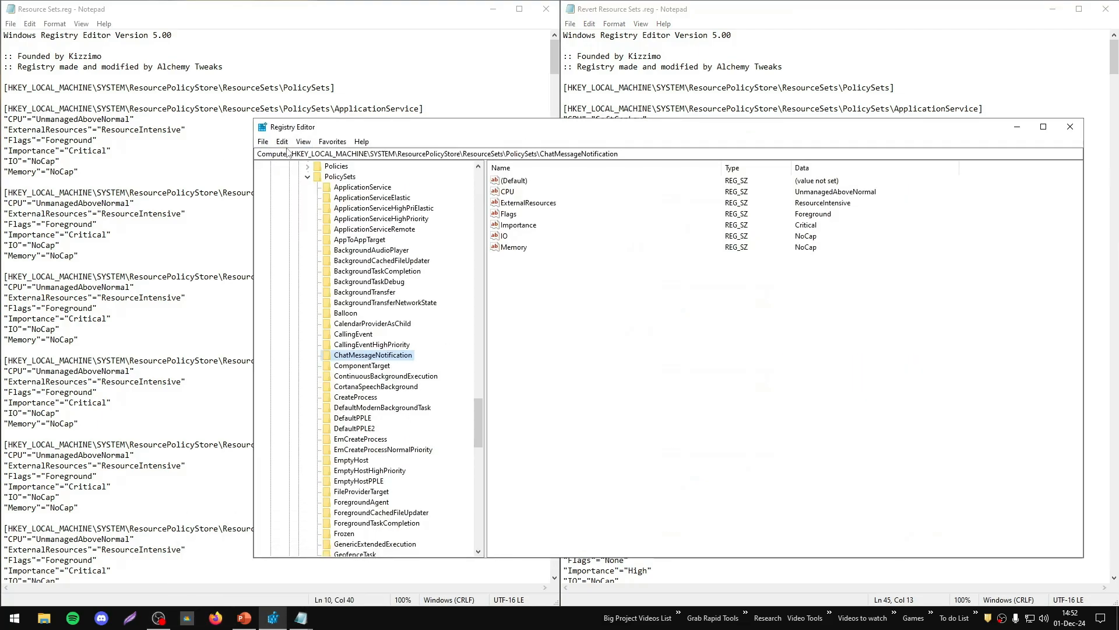
Check the Windows 10 Enterprise LTSC 21H2 specs on Settings' About page, then close it
click(262, 141)
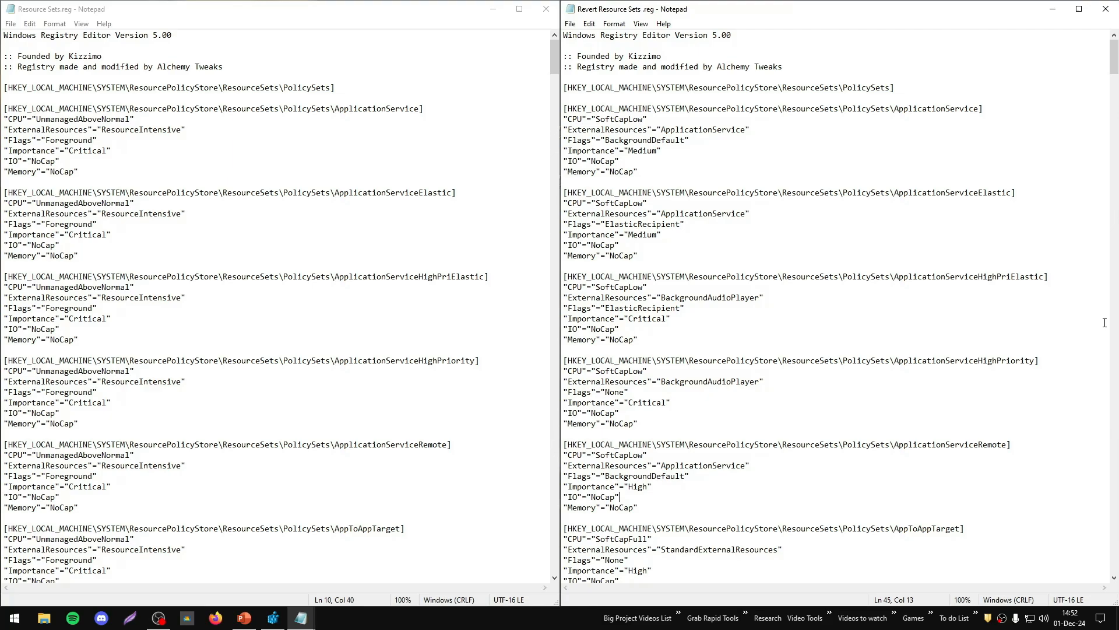
mouse_move(765, 343)
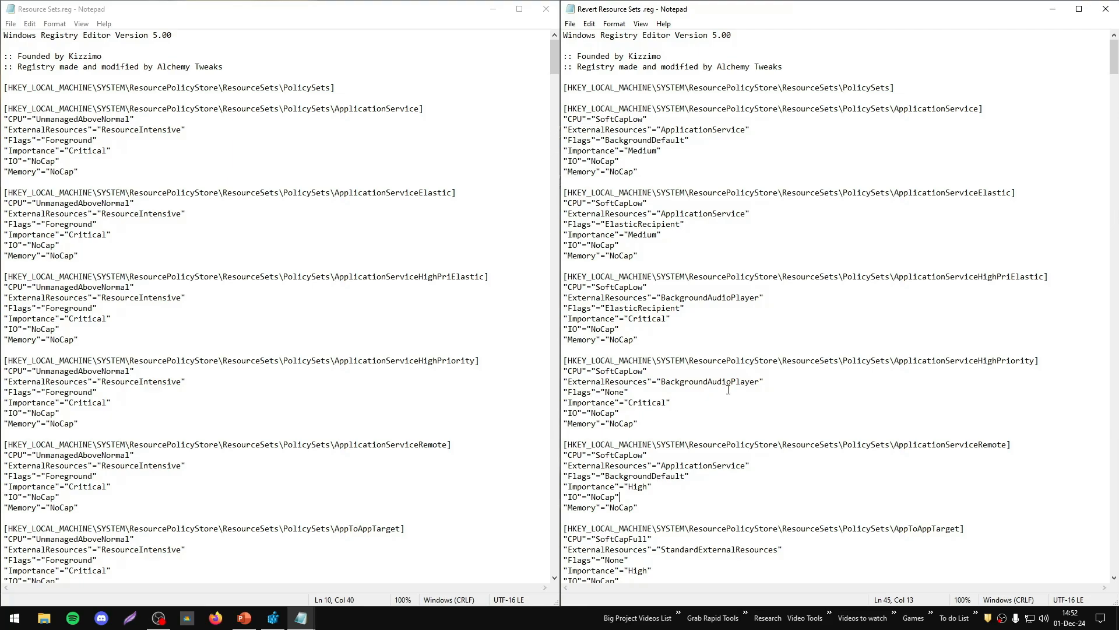
mouse_move(728, 388)
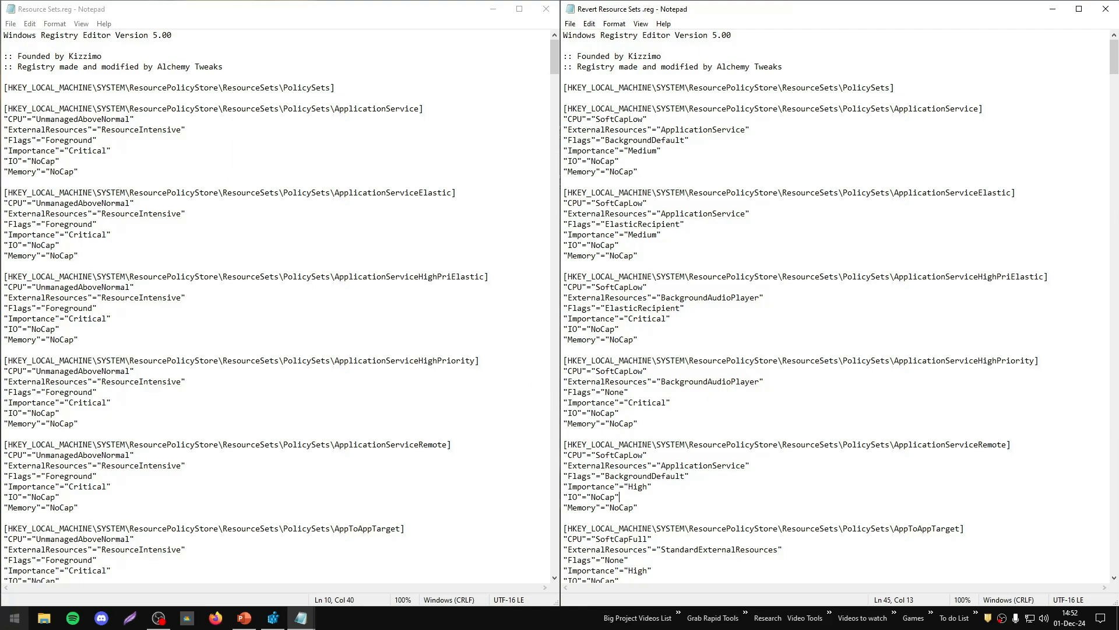
click(329, 617)
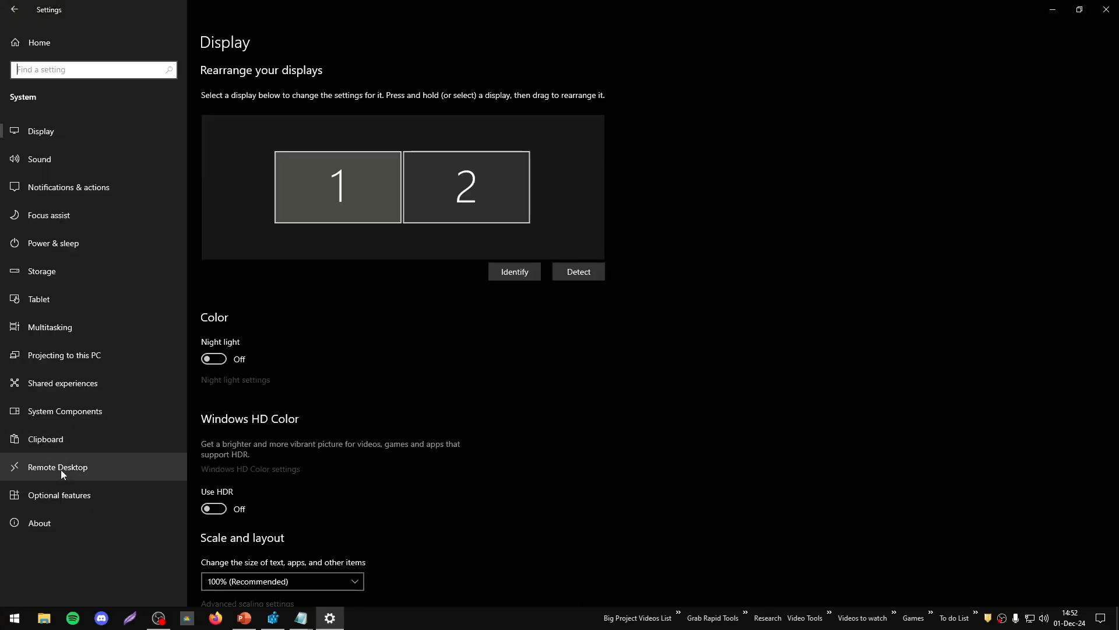
click(39, 523)
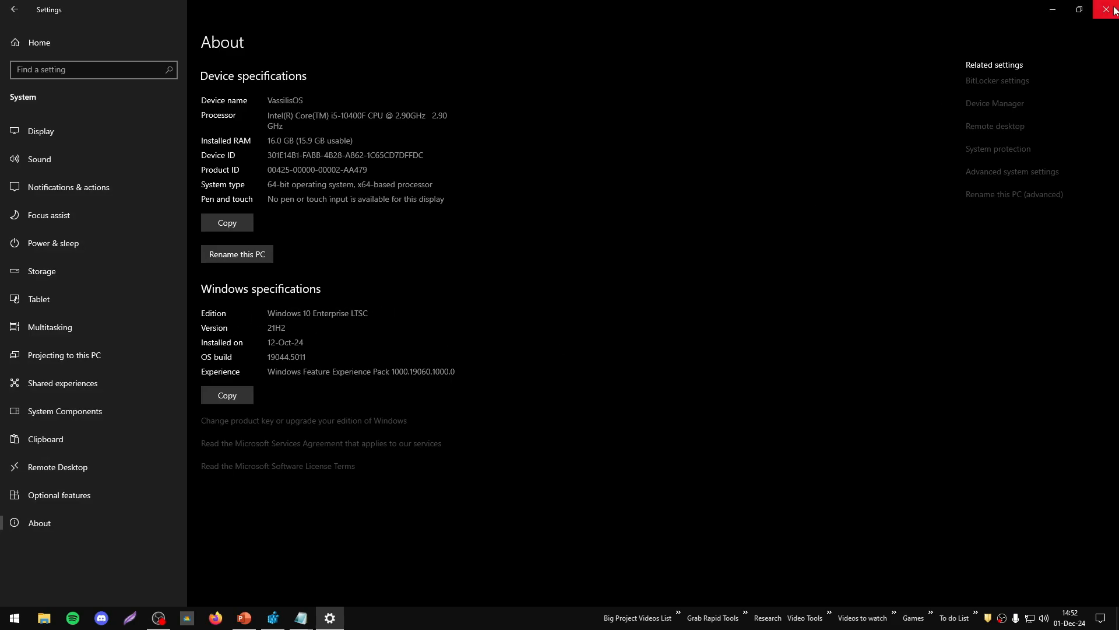
click(1112, 9)
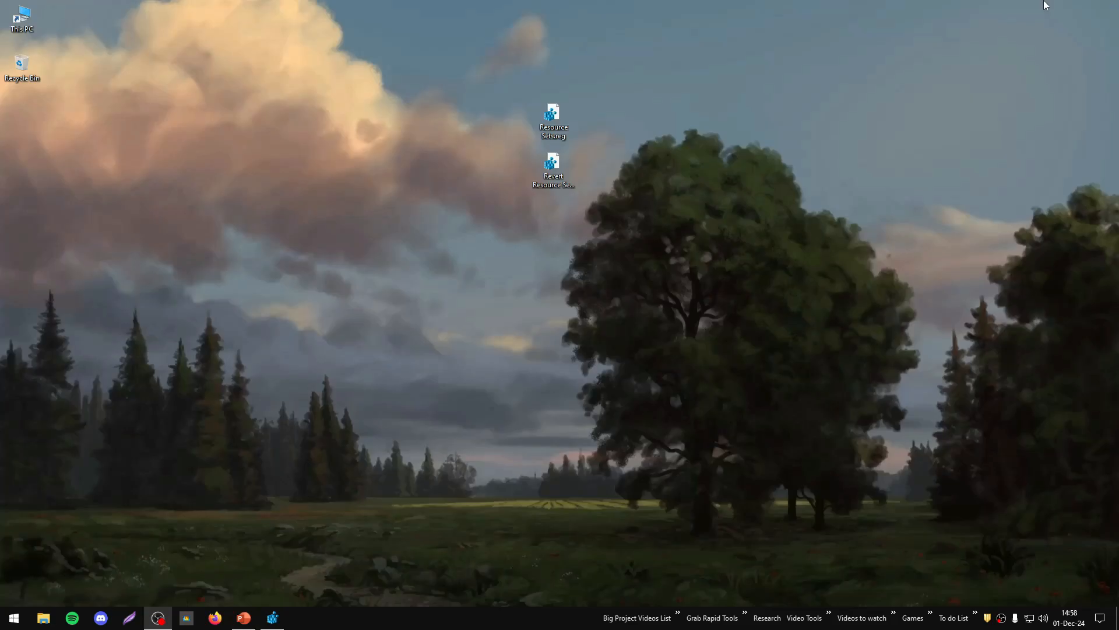
Reopen Resource Sets.reg, confirm ChatMessageNotification values in maximized Registry Editor, return to Notepad
double_click(553, 118)
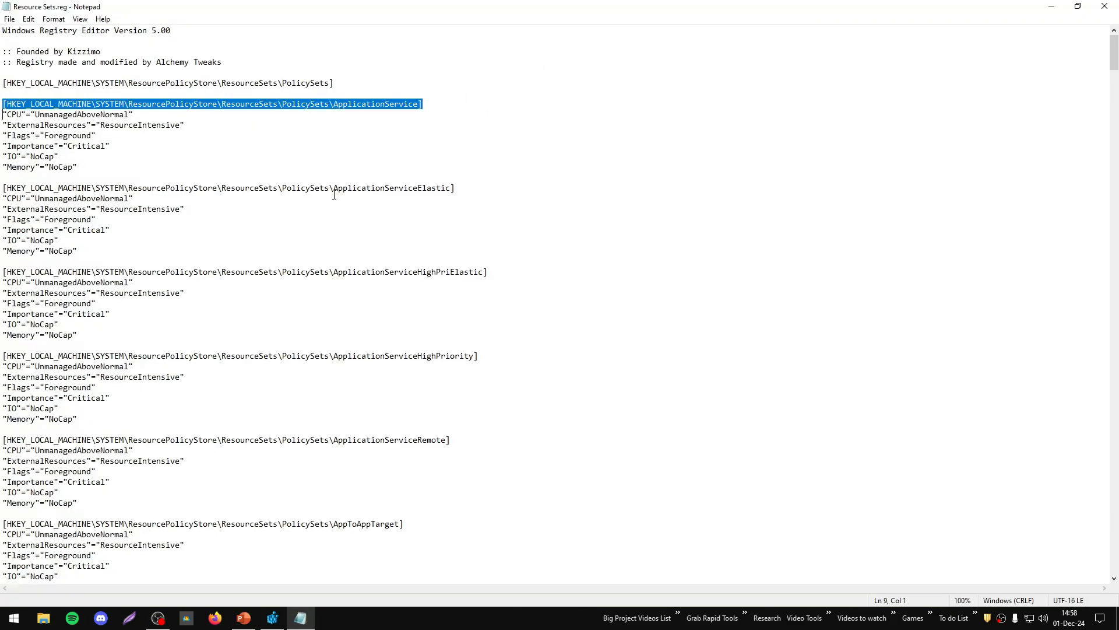
click(185, 209)
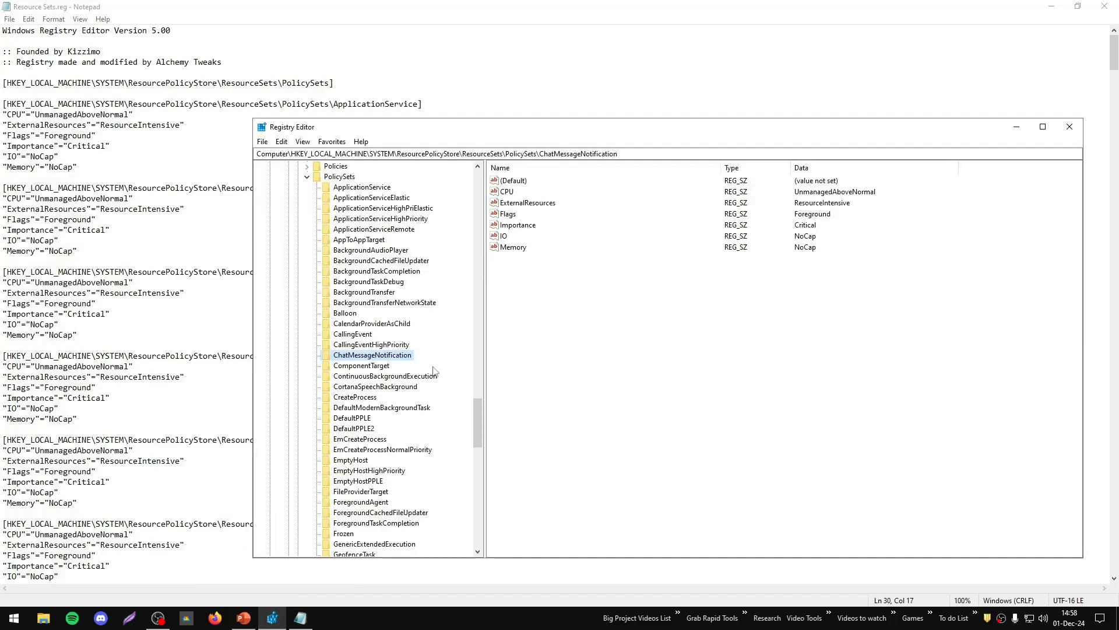
click(1042, 127)
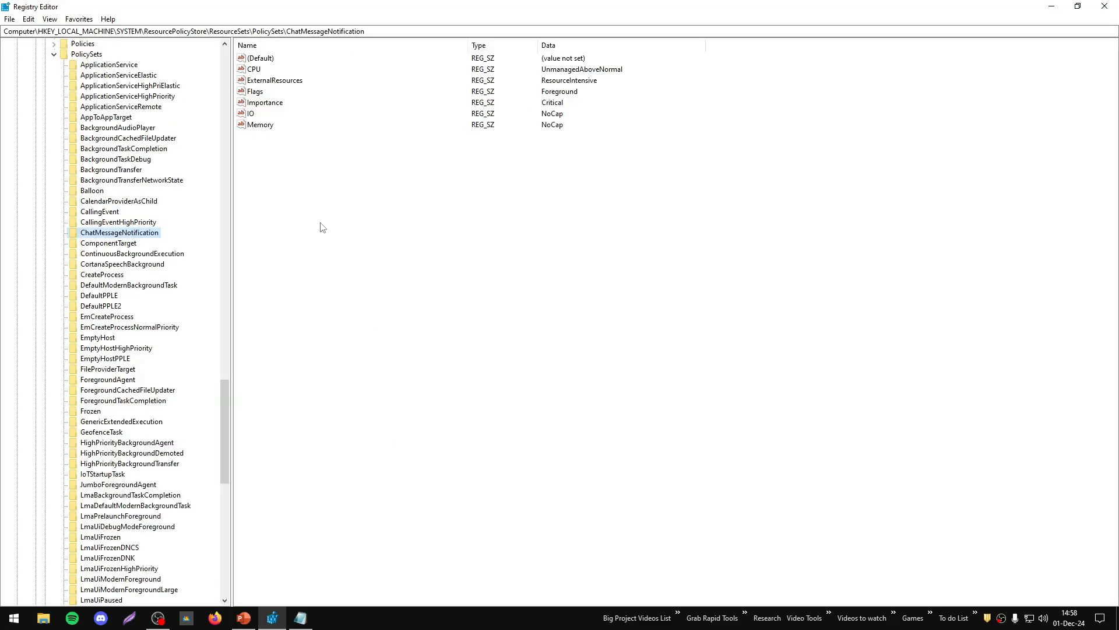
click(299, 617)
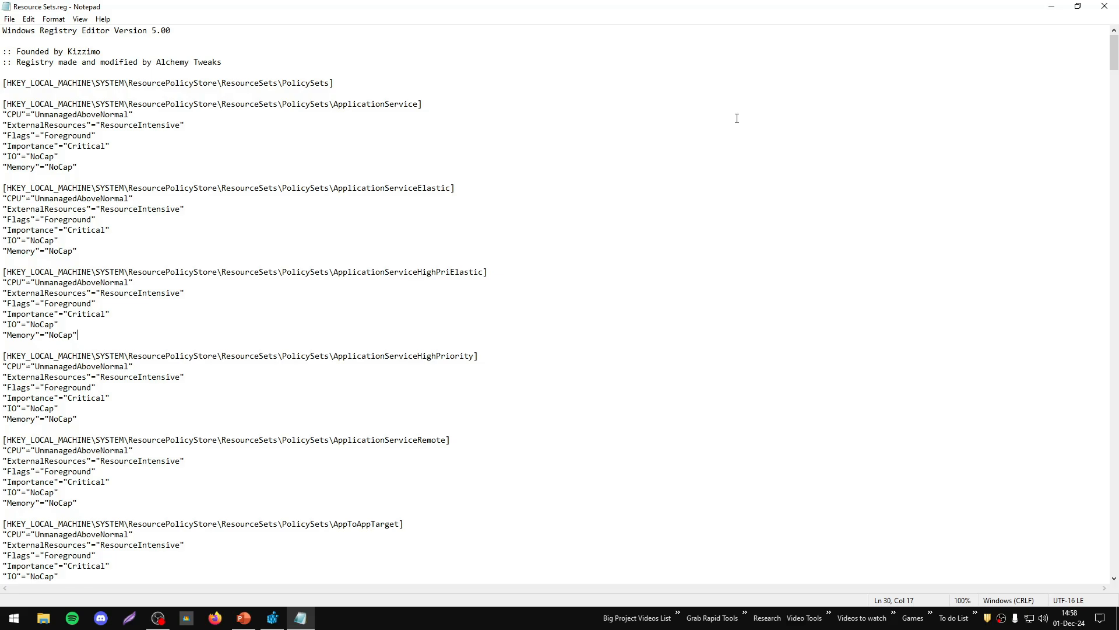
mouse_move(483, 319)
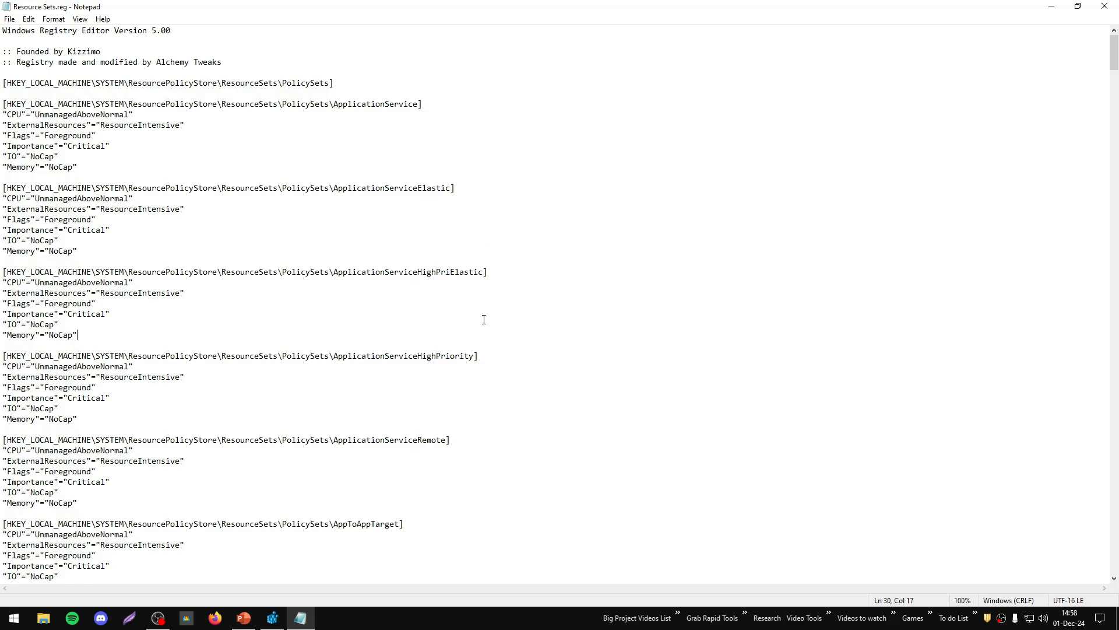
mouse_move(384, 313)
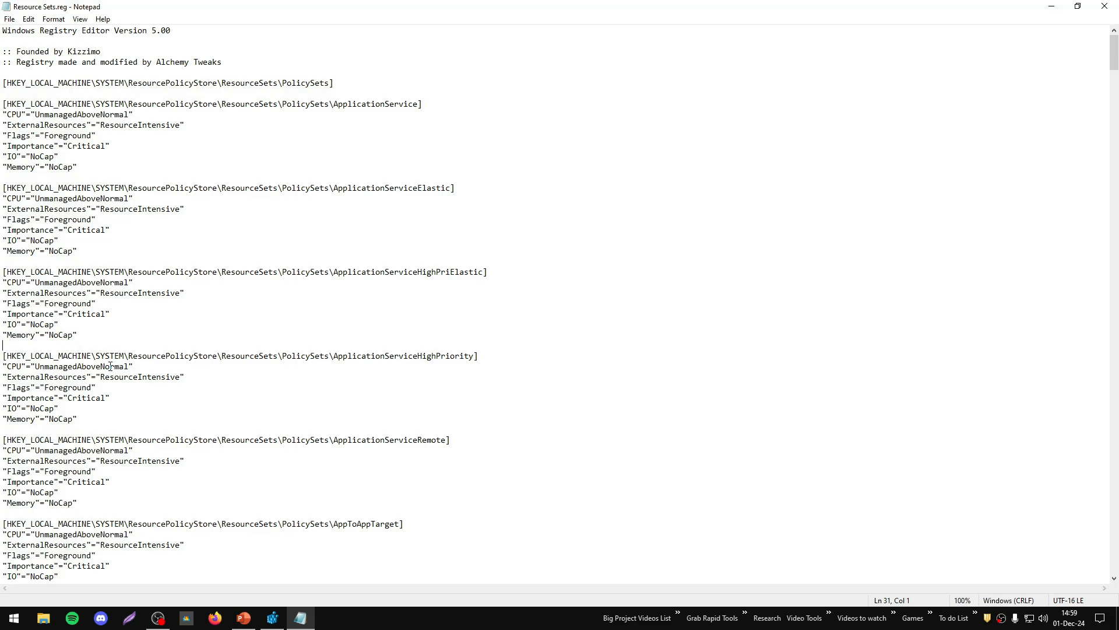
mouse_move(921, 6)
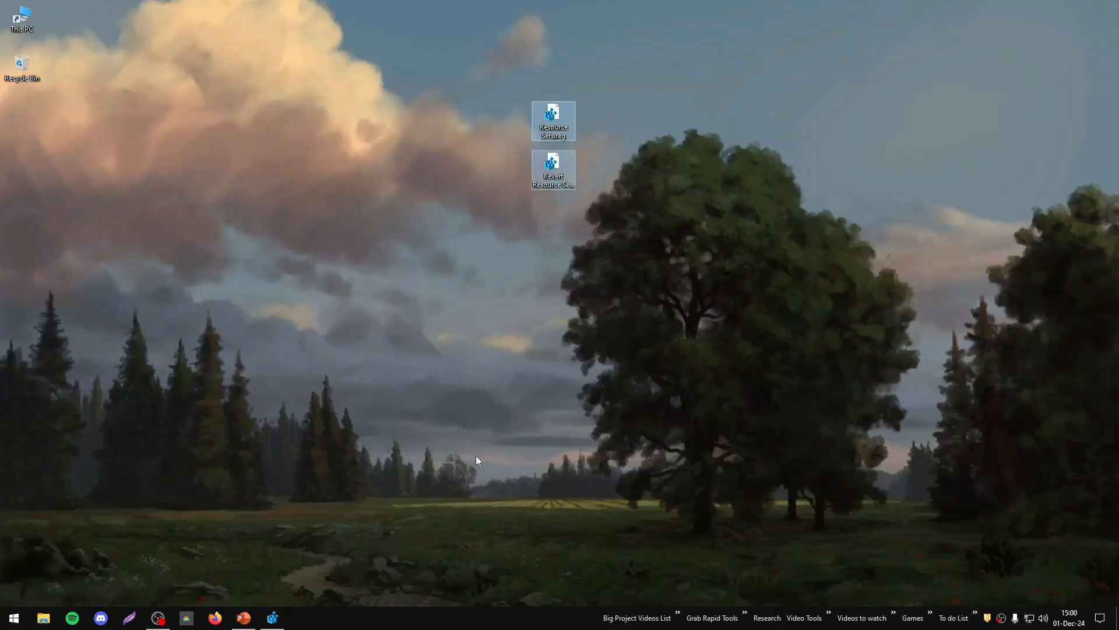
mouse_move(606, 347)
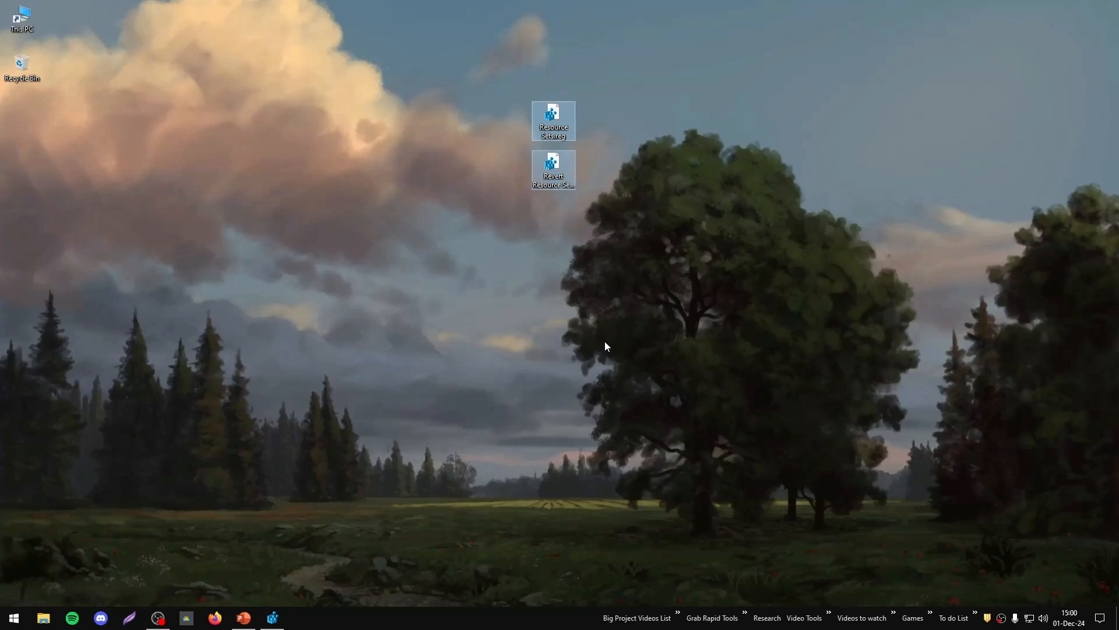
mouse_move(560, 322)
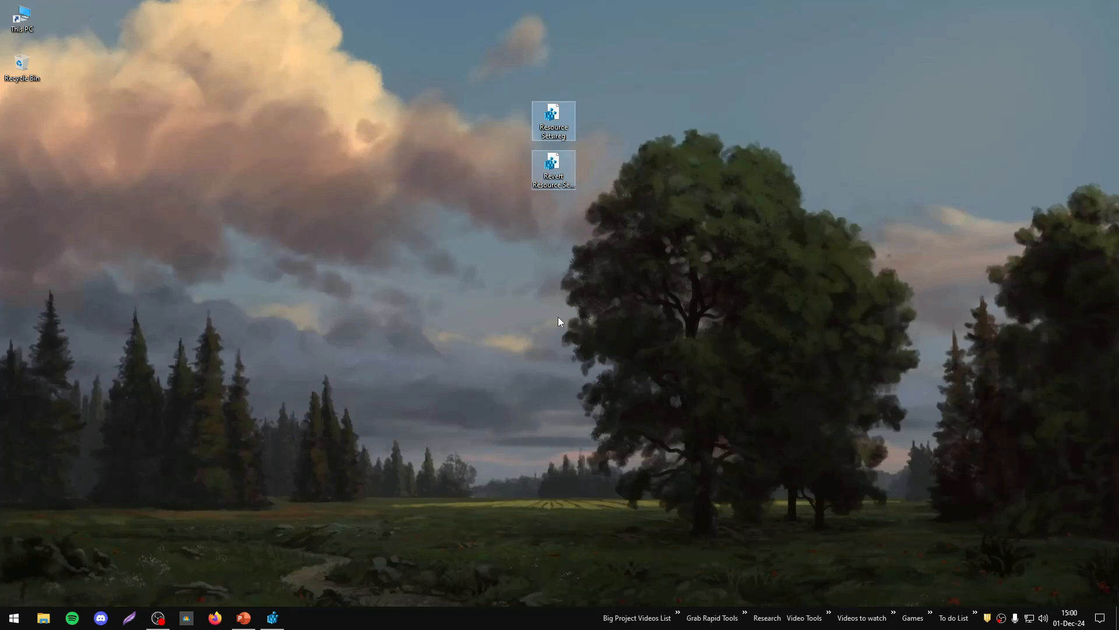